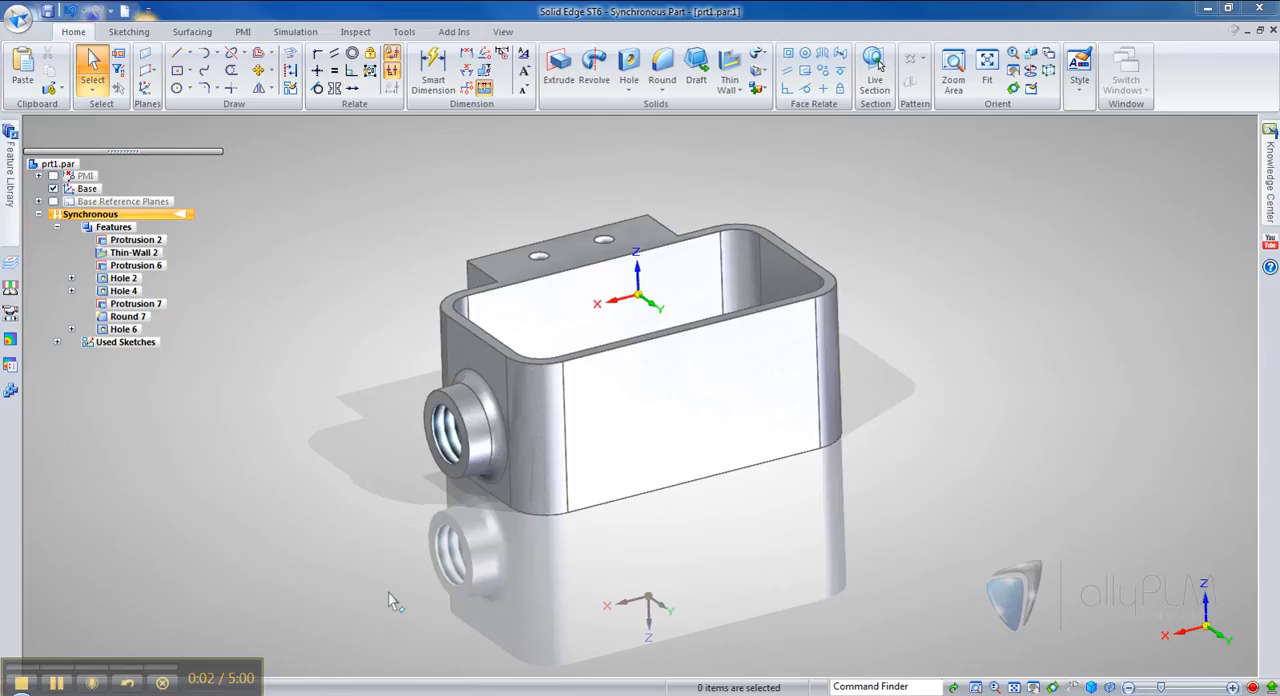
mouse_move(340, 504)
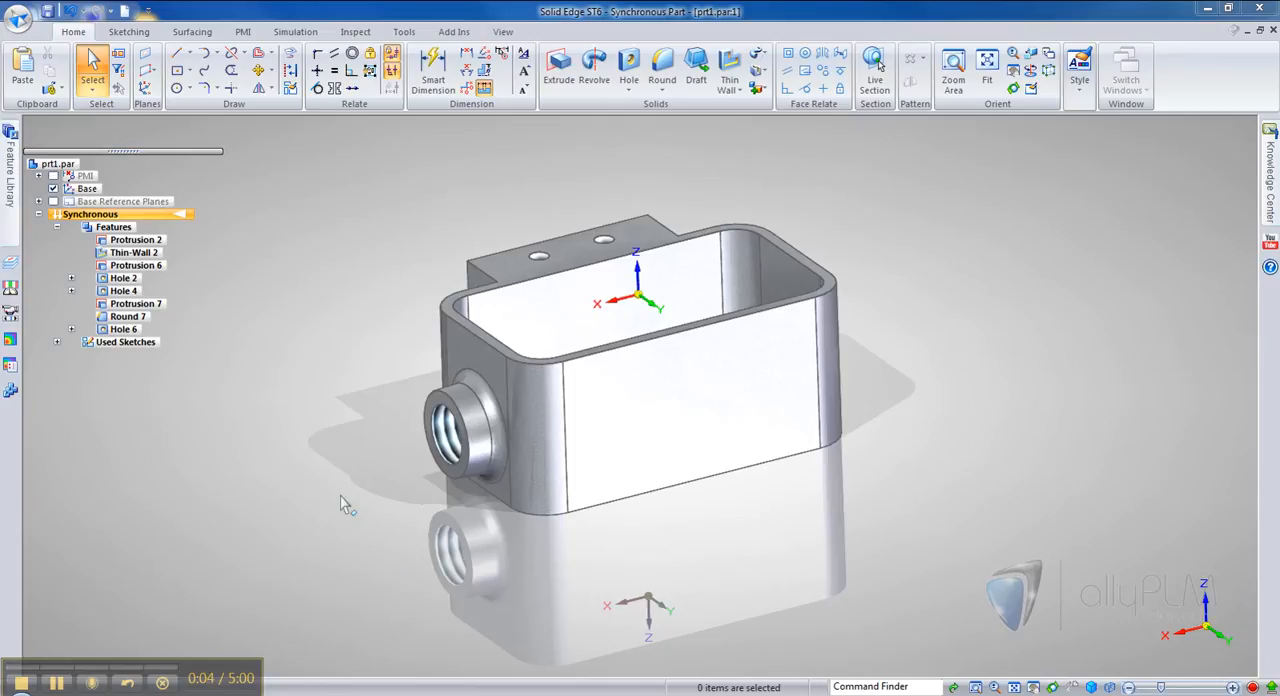
mouse_move(350, 514)
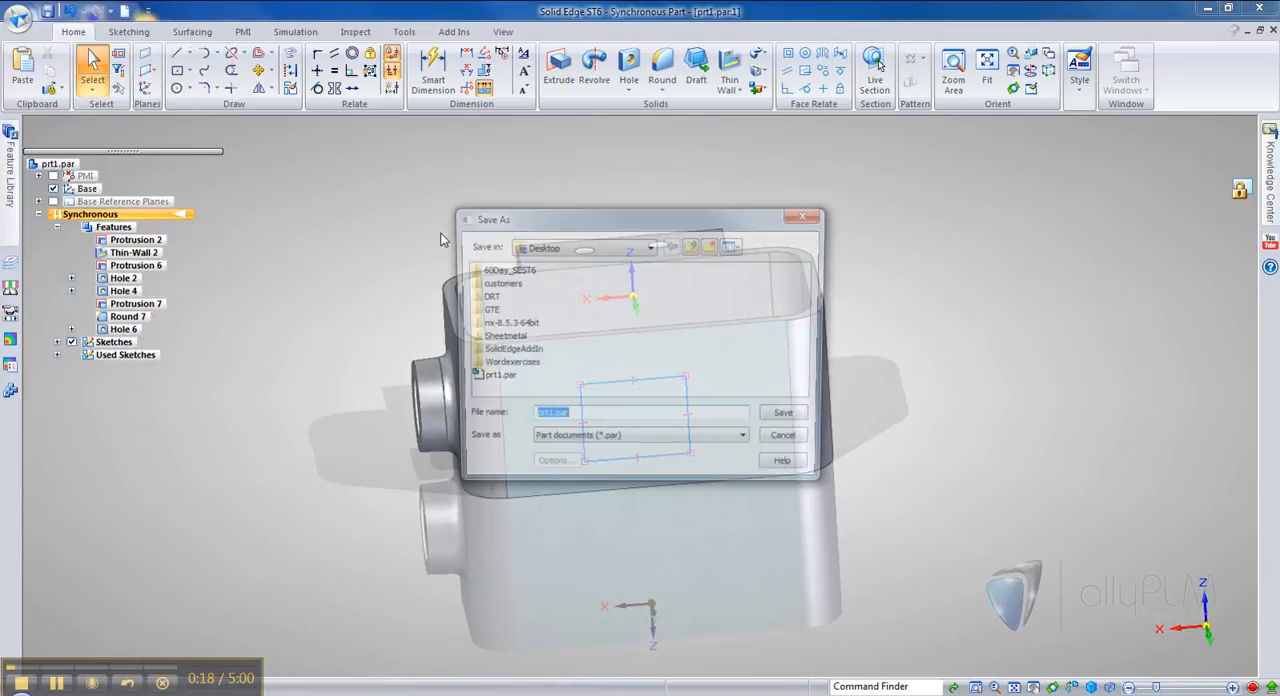
- Save the enclosure part over the existing file, confirming the overwrite
click(784, 412)
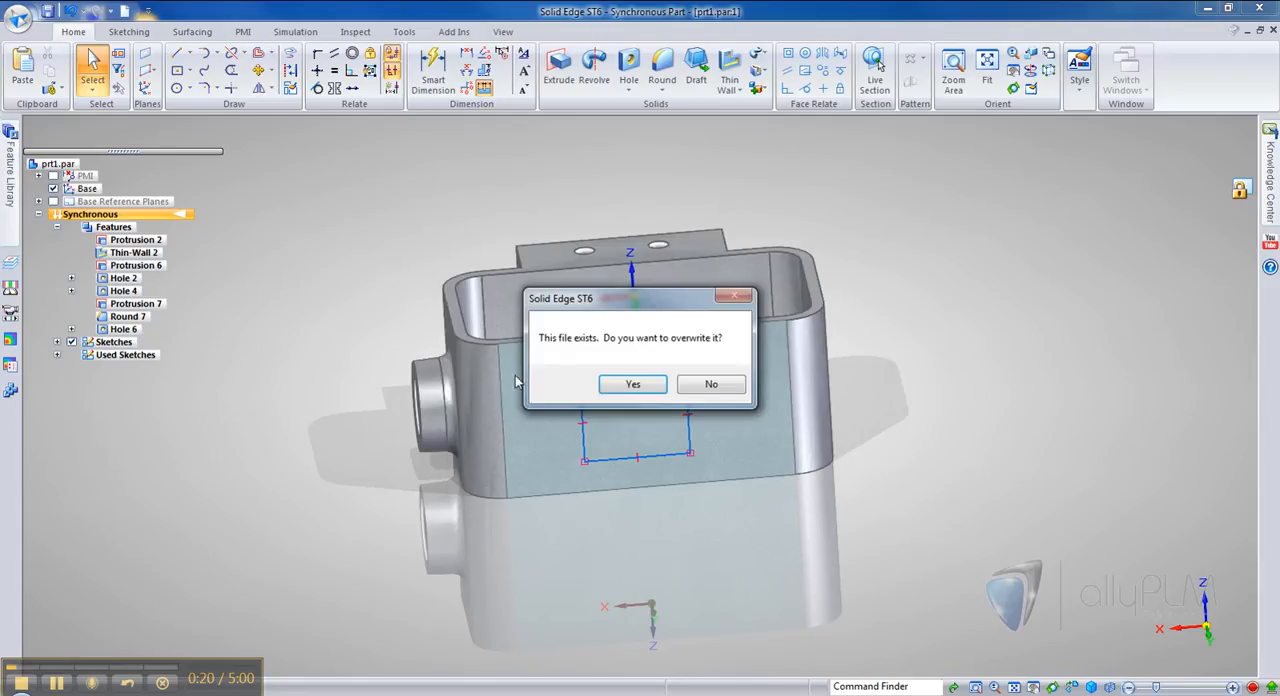
click(632, 384)
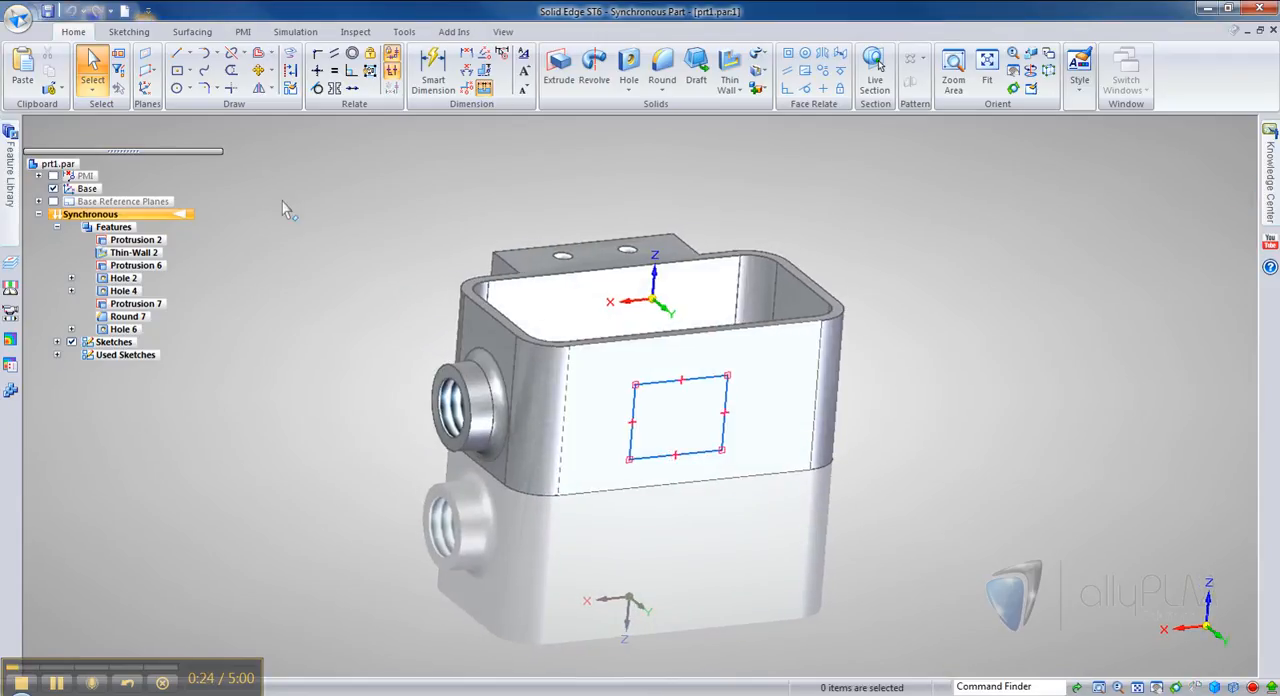
- Create a new ISO Part and choose the enclosure part file as the Part Copy source
click(14, 16)
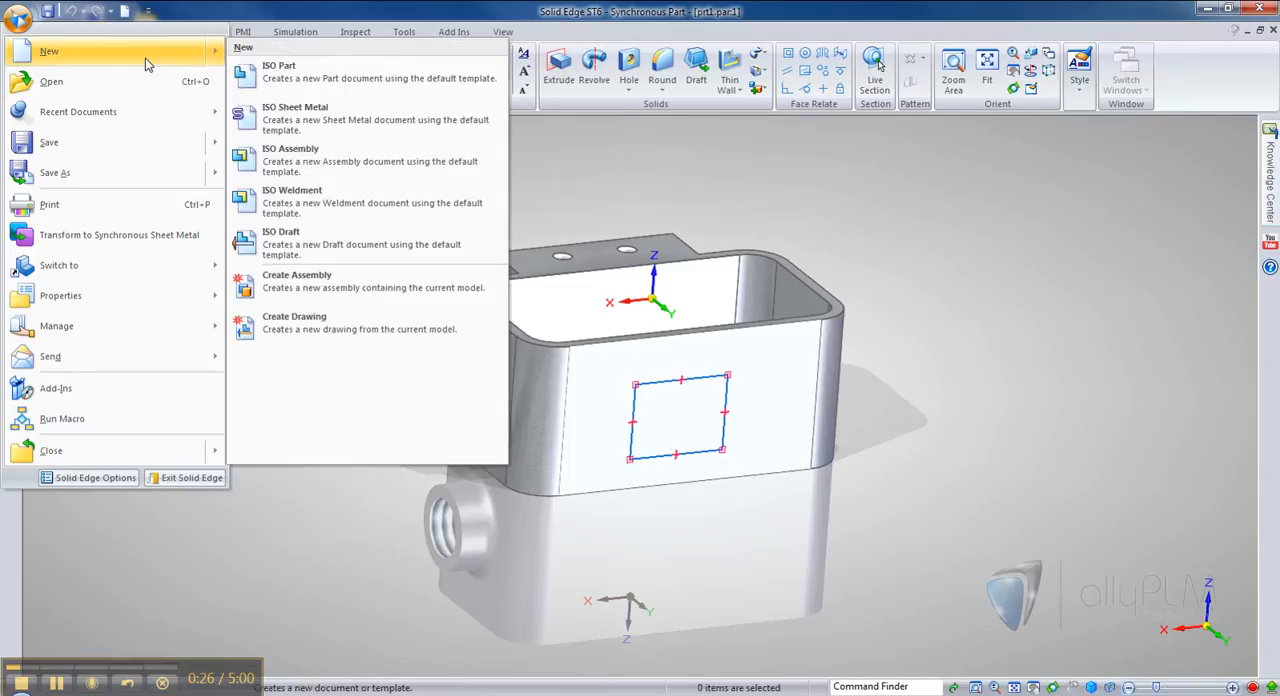
click(278, 64)
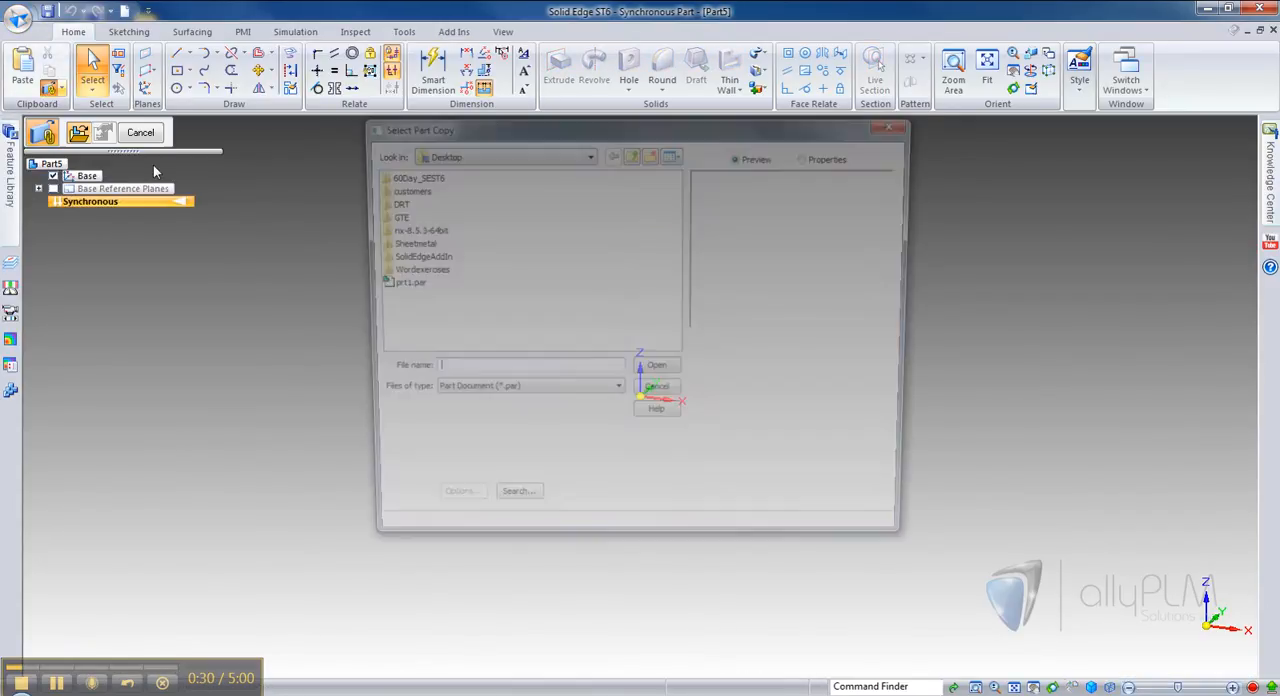
click(400, 282)
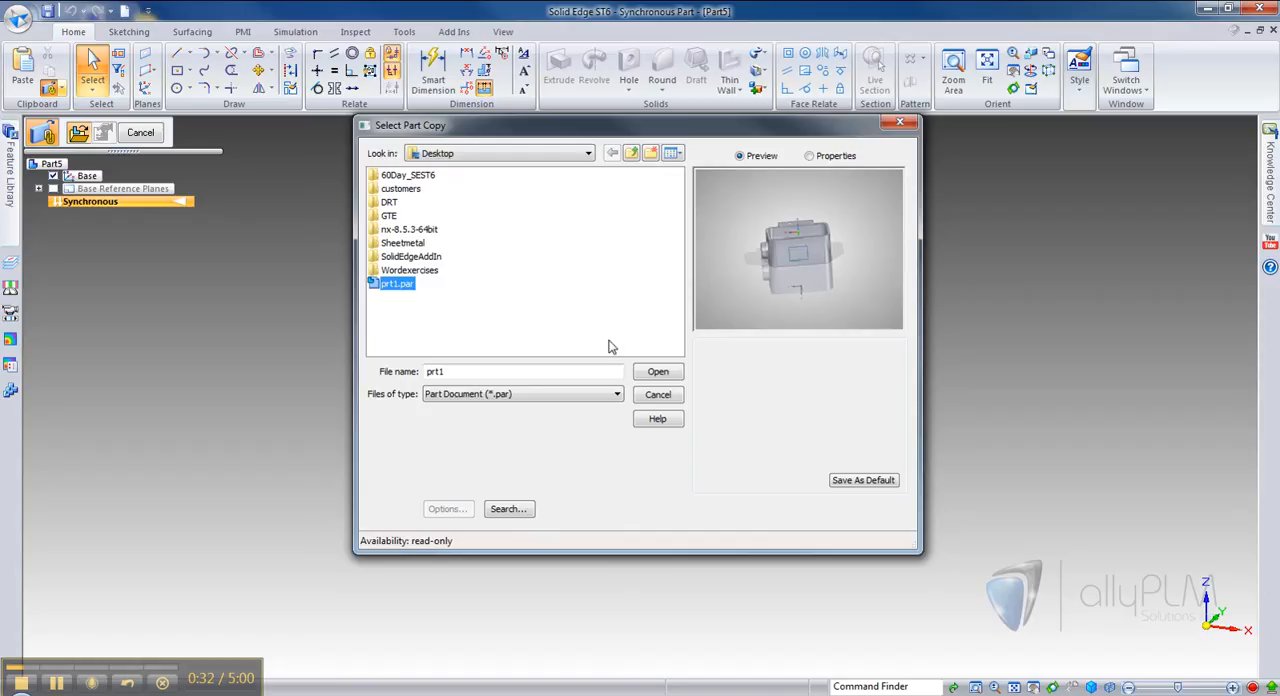
click(656, 372)
text(2)
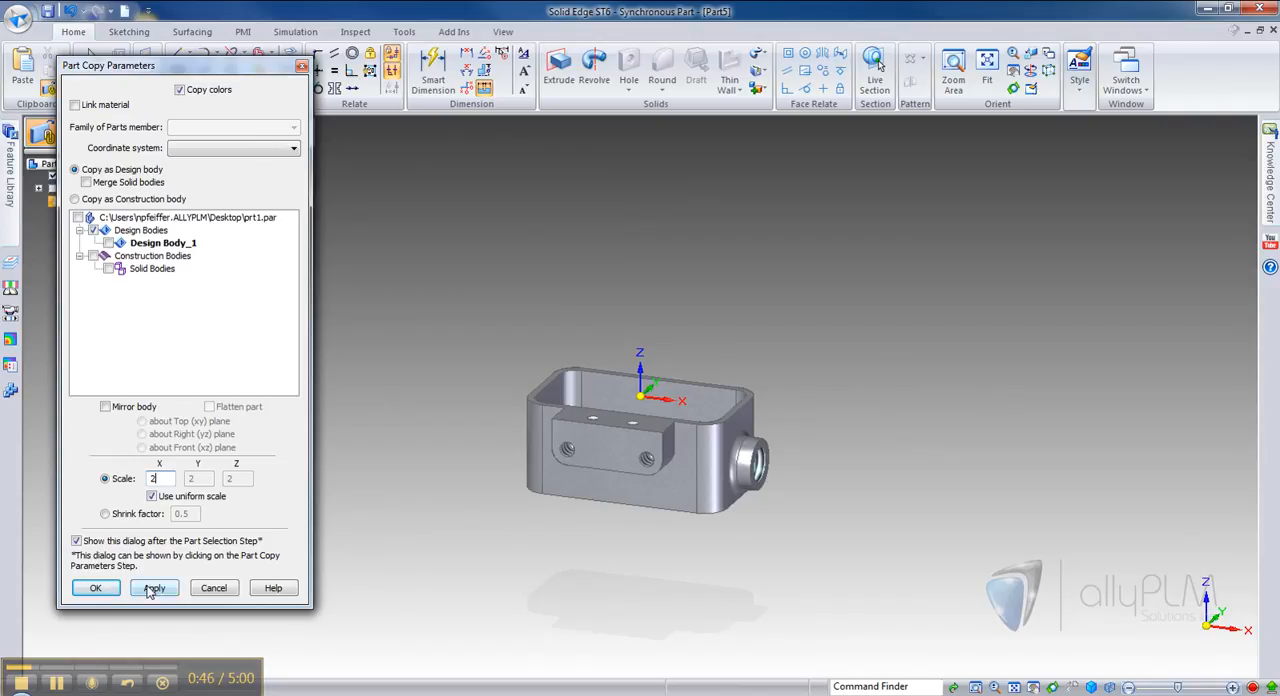
- Apply the Part Copy at uniform scale 2 and finish it
click(154, 588)
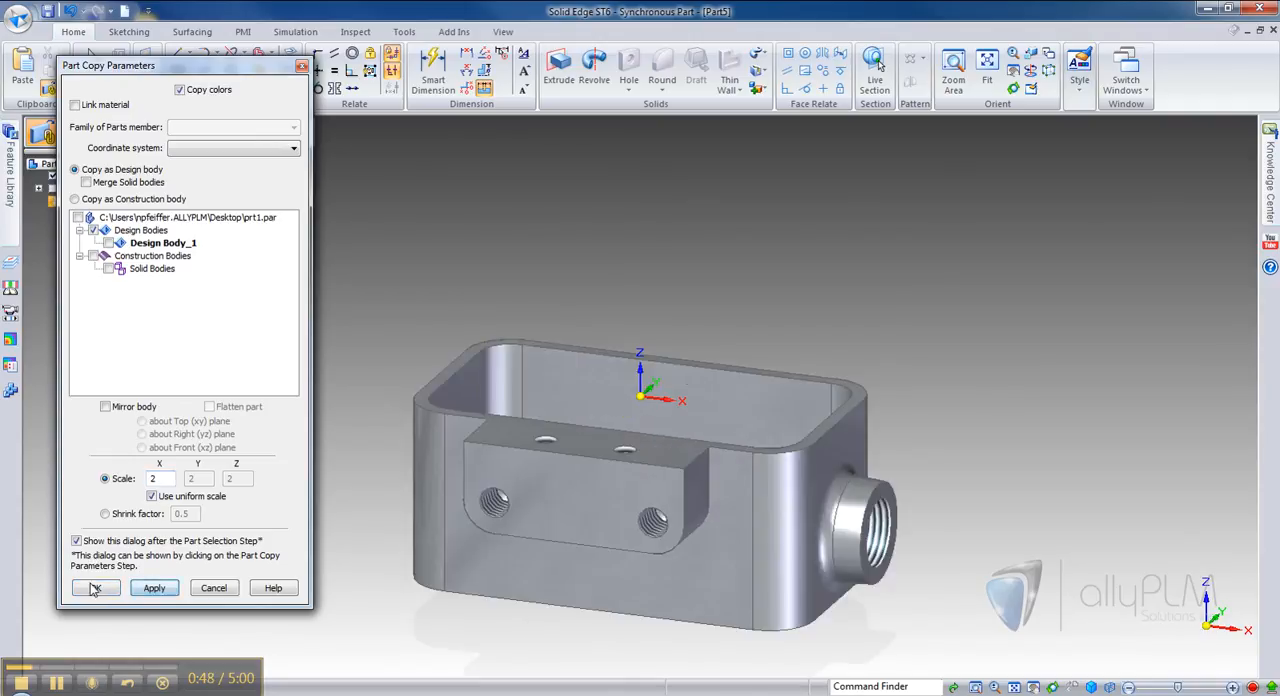
click(96, 588)
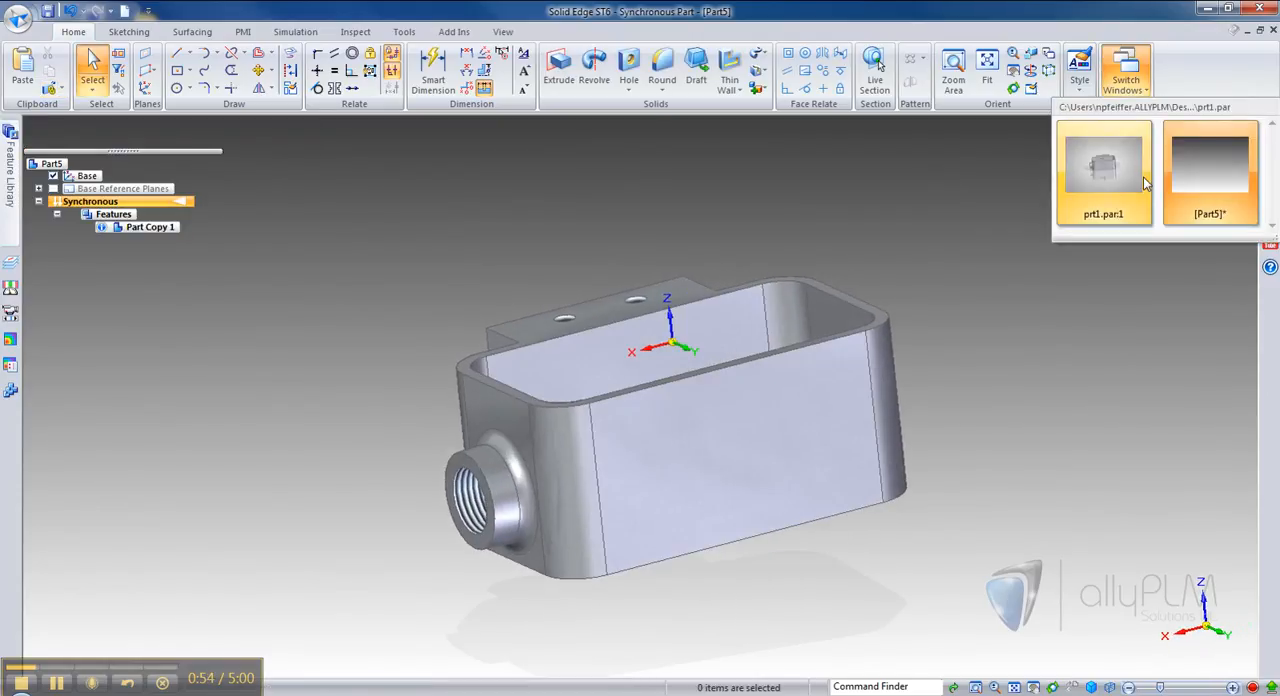
- Copy Sketch 4 from the original part1 and switch back to Part5
click(1104, 168)
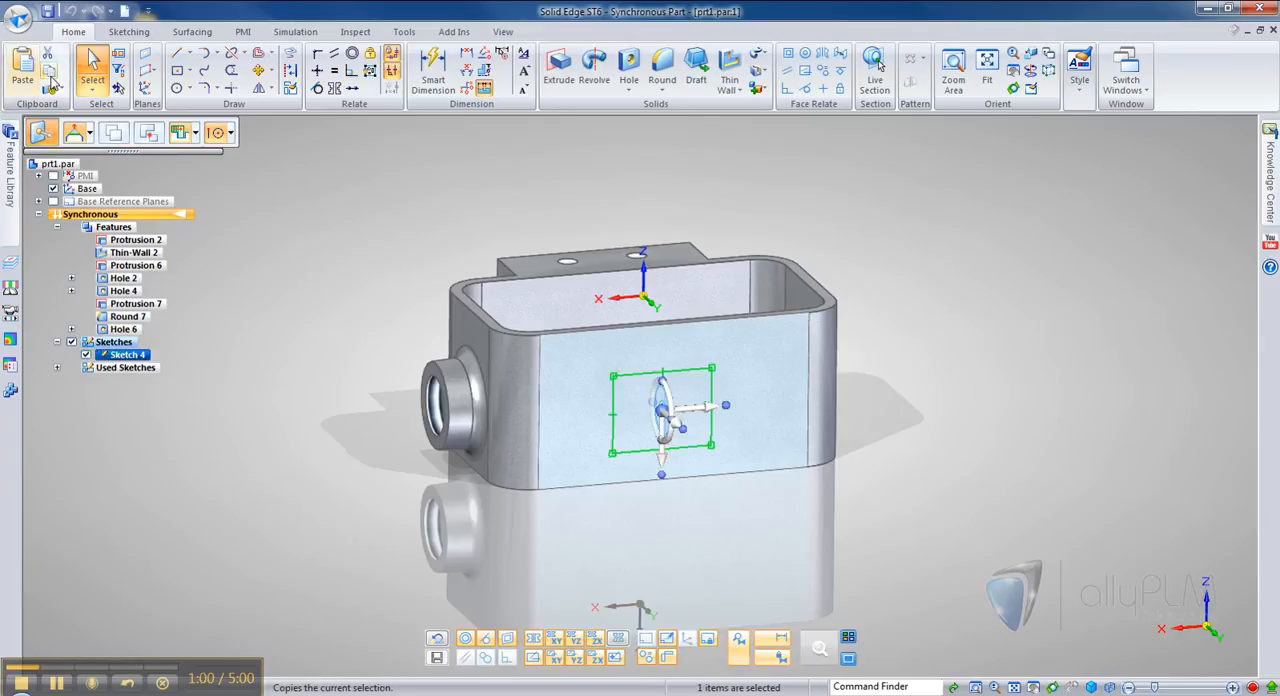
click(1130, 64)
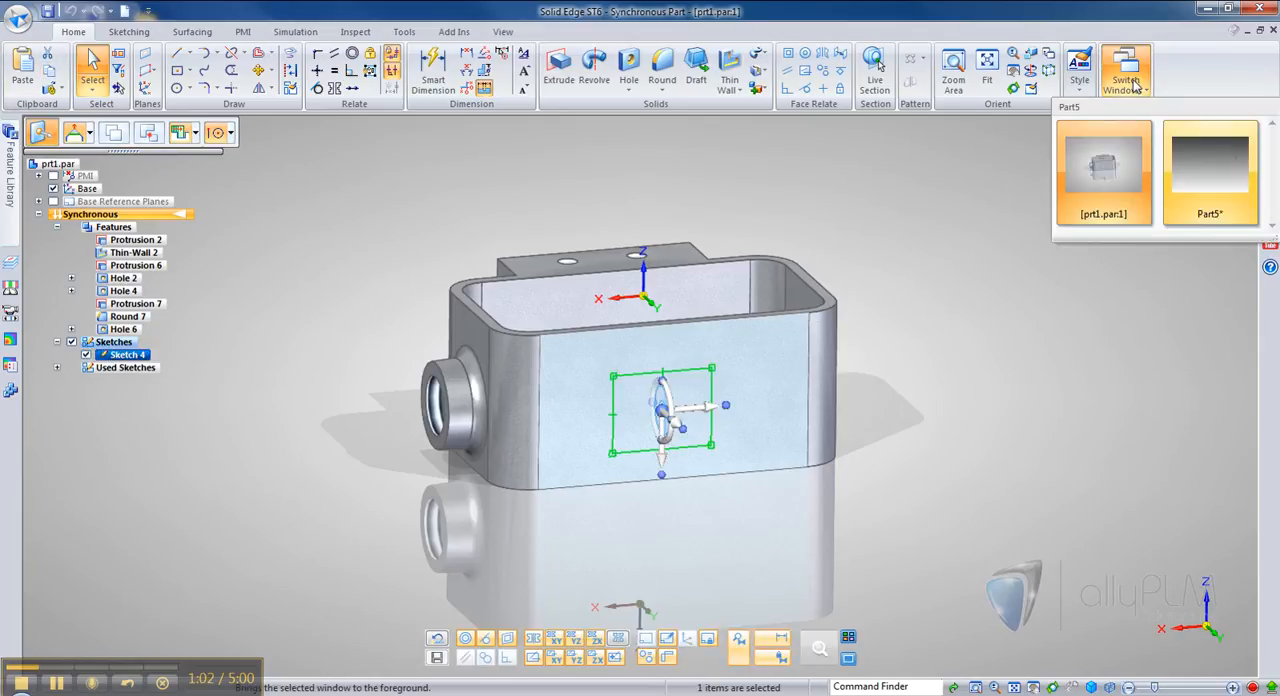
click(1208, 168)
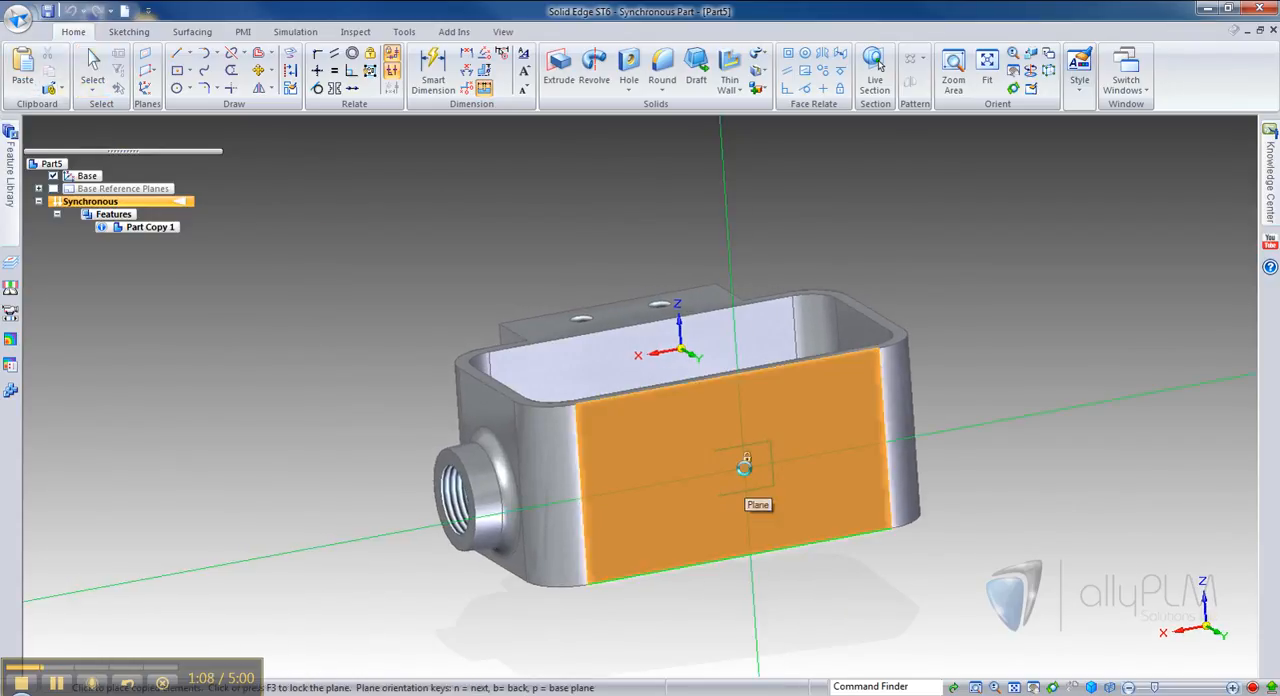
- Paste the rectangle sketch onto the copy's front face and reach for the Scale command
click(736, 464)
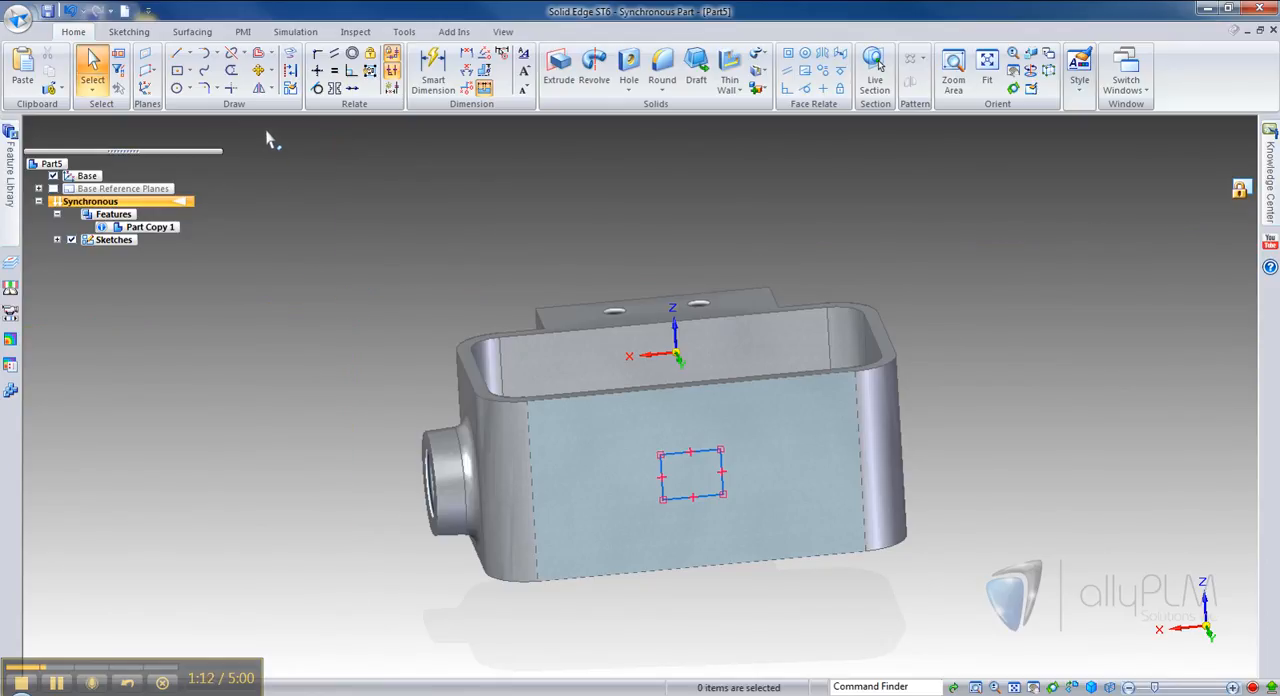
click(272, 88)
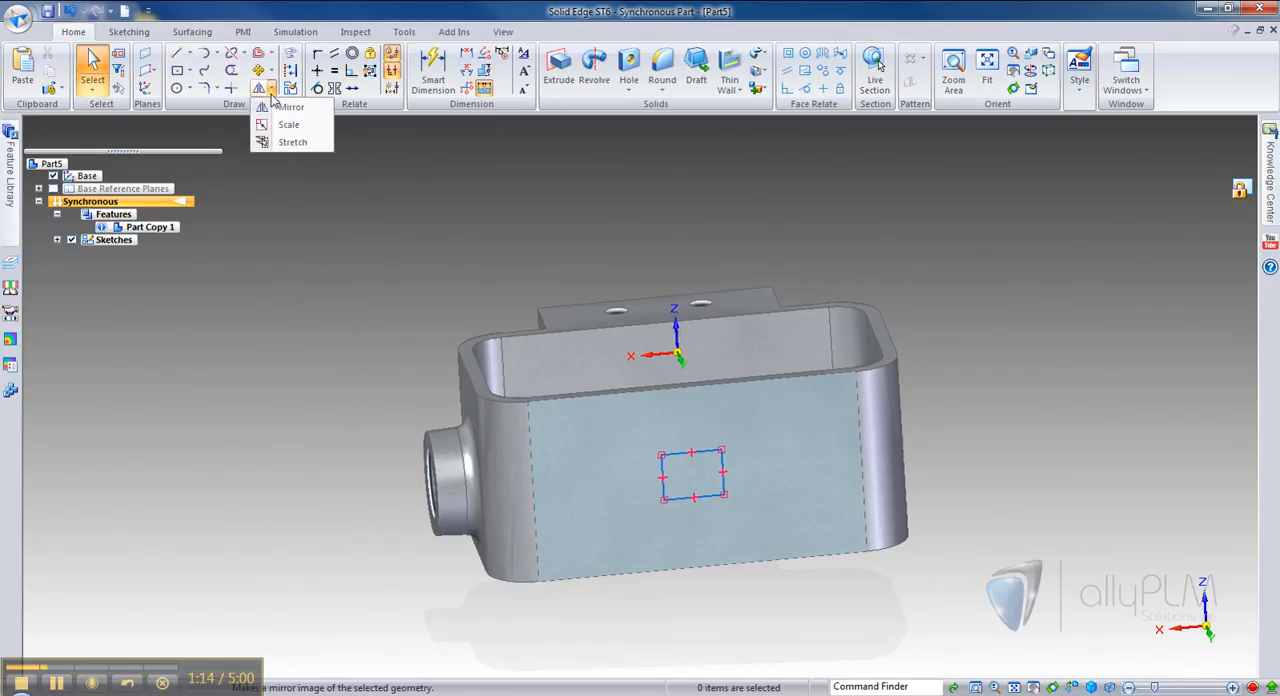